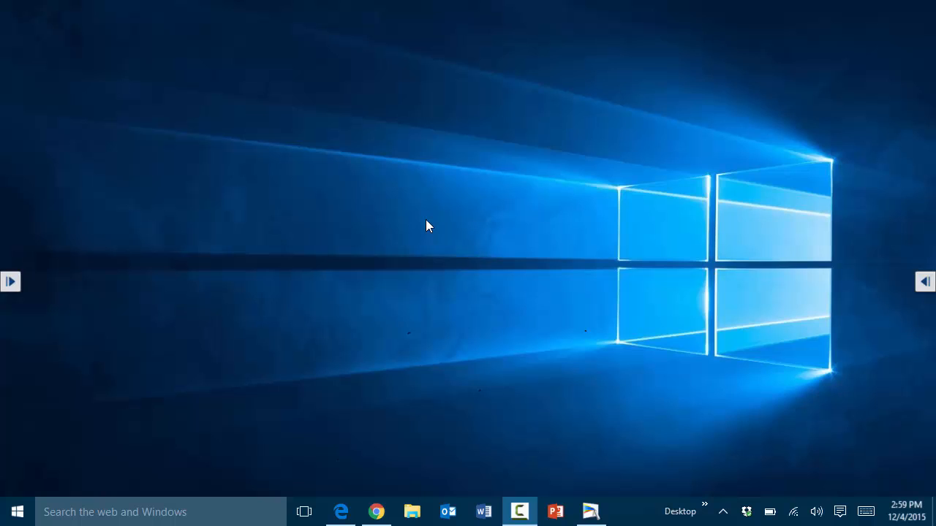
pyautogui.moveTo(359, 212)
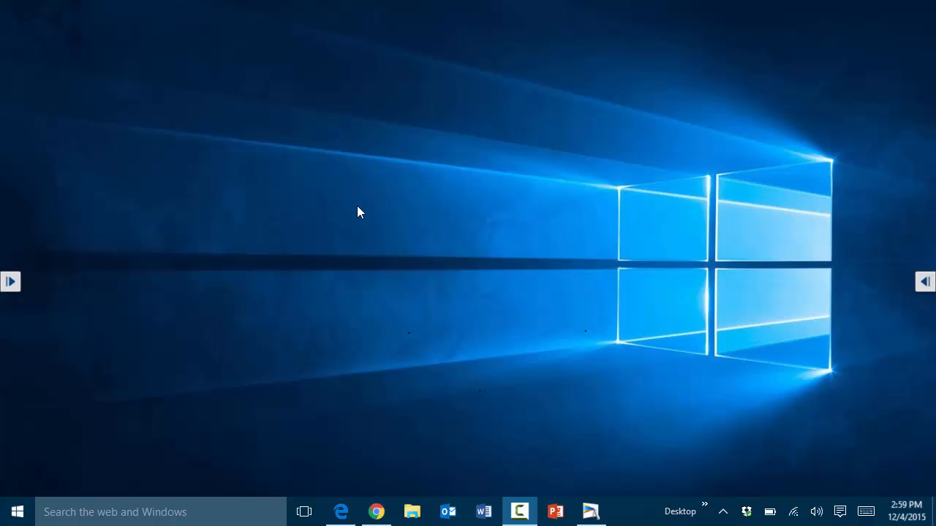
pyautogui.moveTo(348, 290)
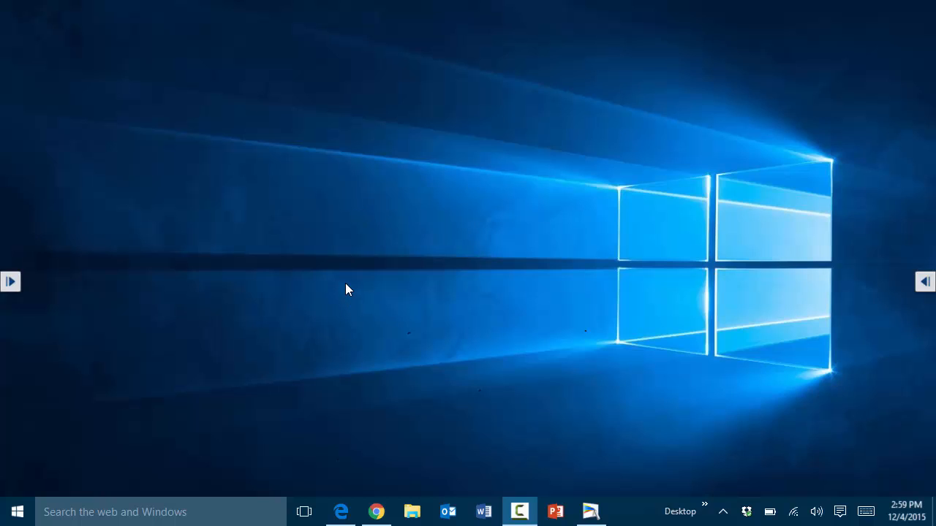
# From the desktop's Personalize page, set the beach rock picture as the background wallpaper
pyautogui.rightClick(348, 289)
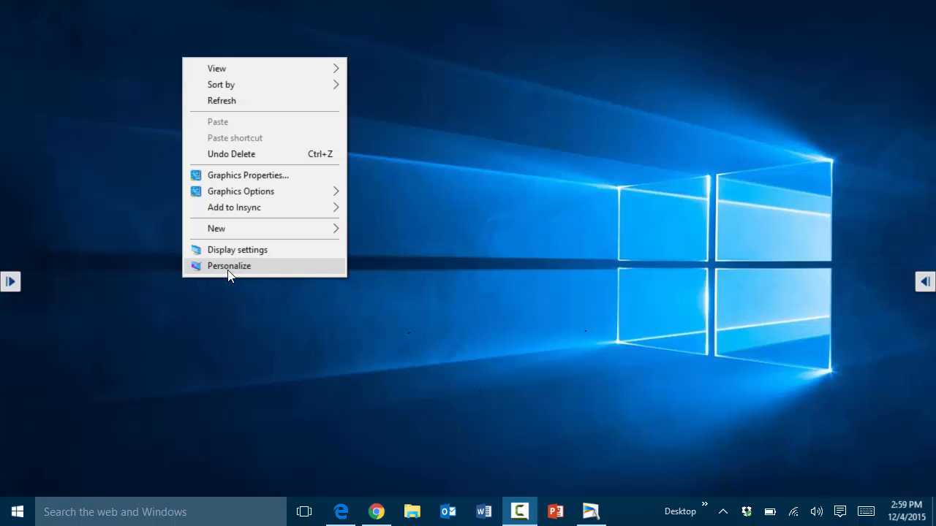
pyautogui.click(229, 265)
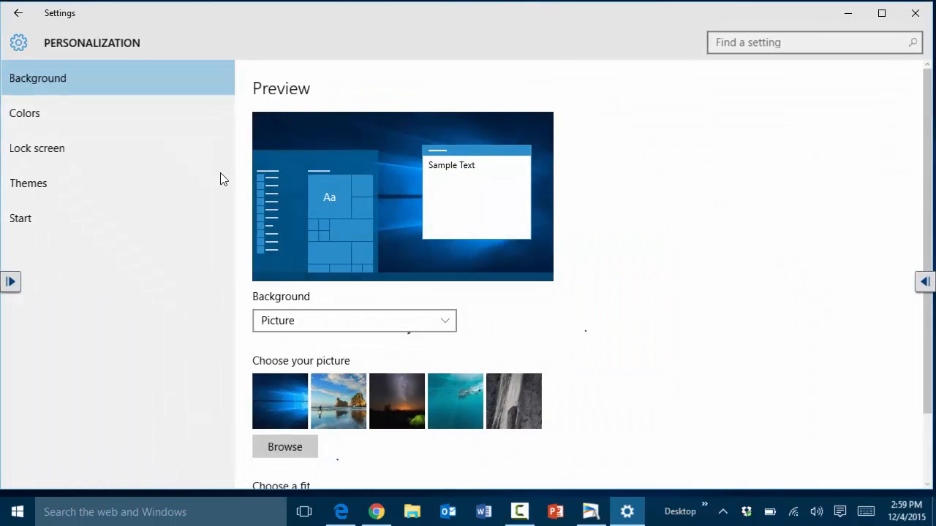
pyautogui.moveTo(208, 232)
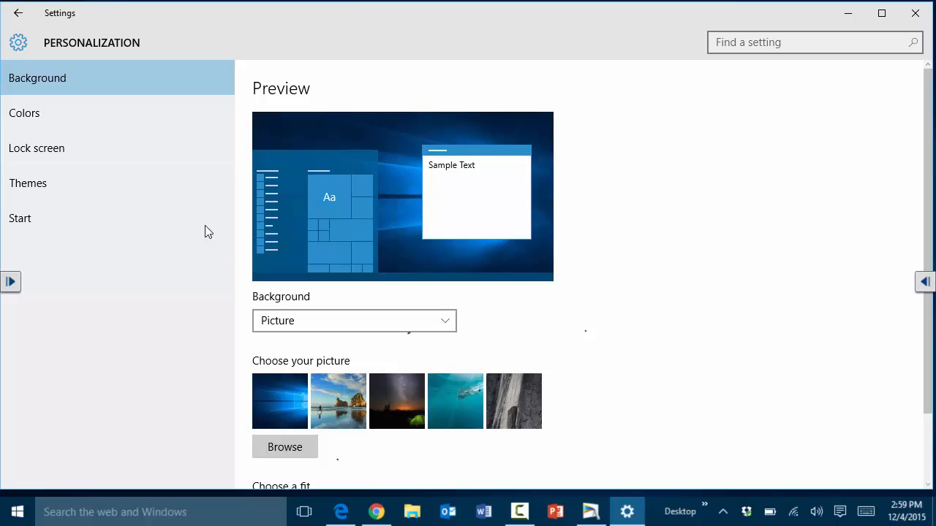
pyautogui.moveTo(67, 87)
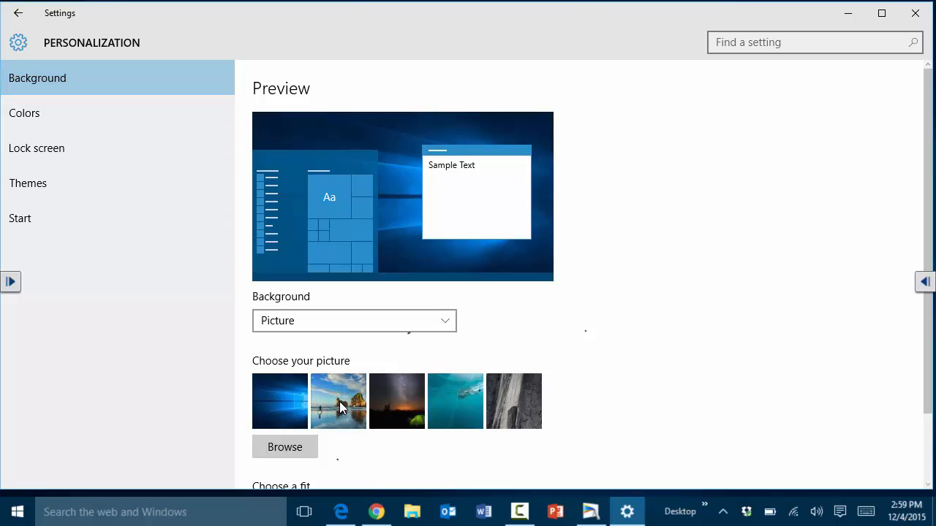
pyautogui.click(338, 401)
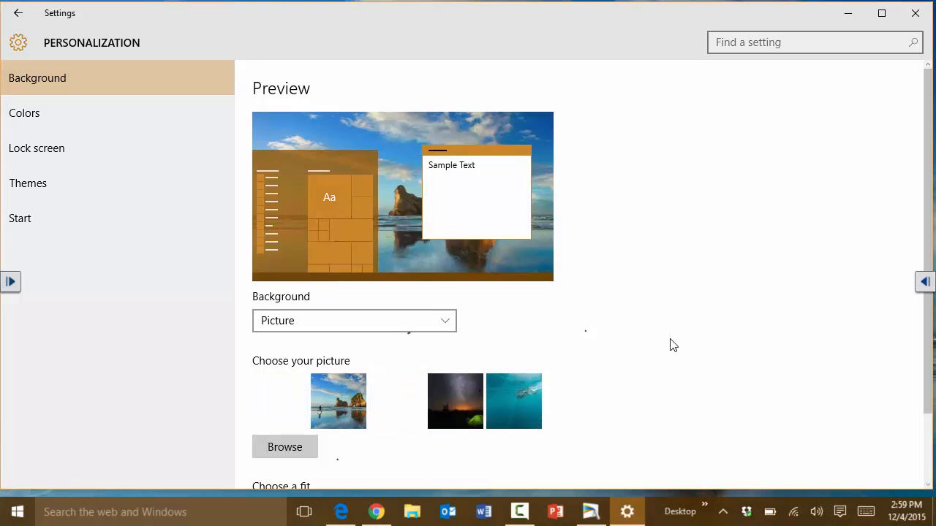
pyautogui.scroll(-3)
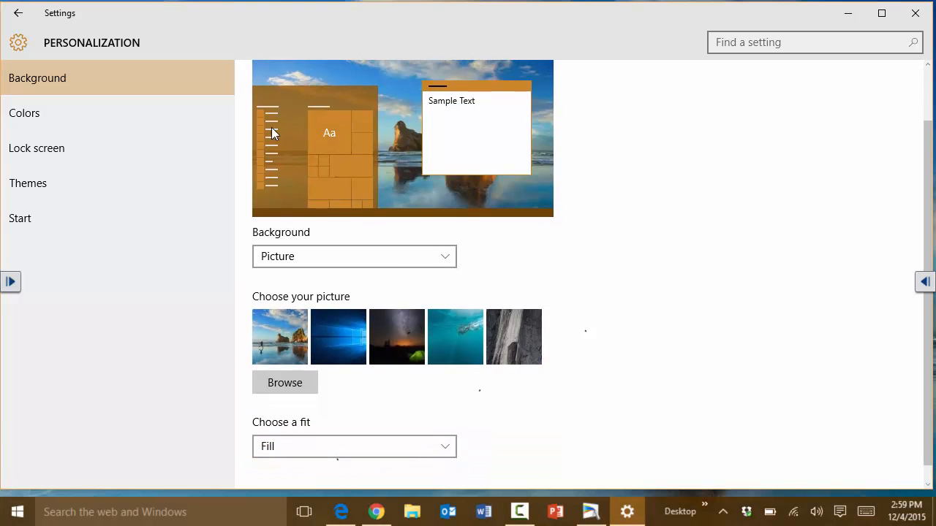
pyautogui.moveTo(384, 236)
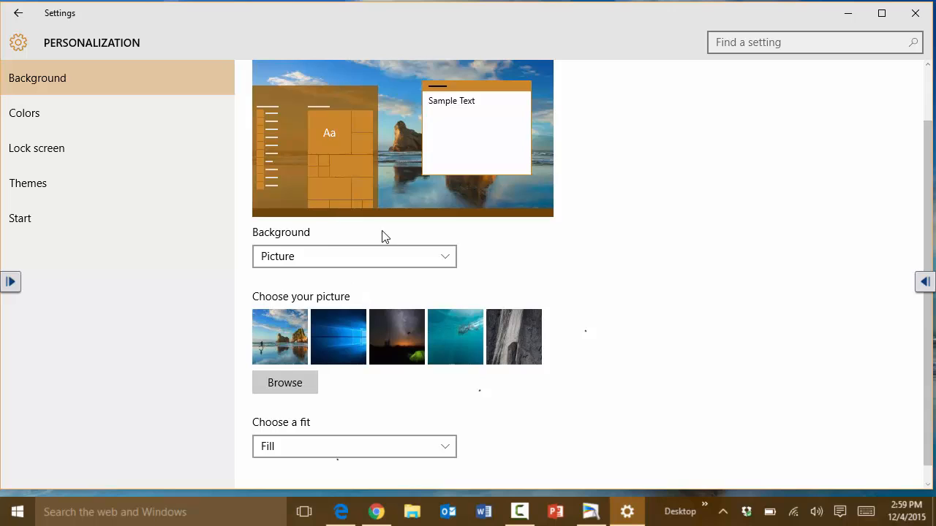
pyautogui.scroll(-3)
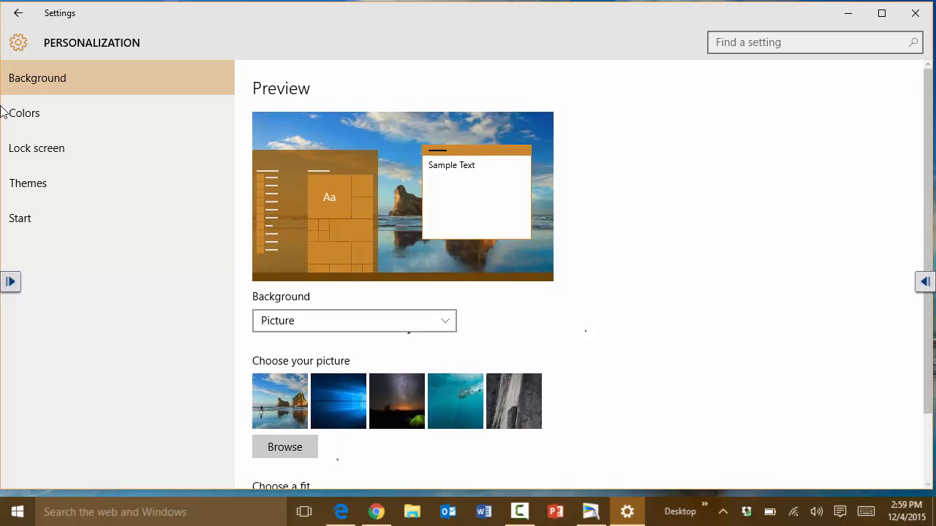
# Show the Colors page with automatic accent colour, Start/taskbar colour and transparency all on
pyautogui.click(24, 112)
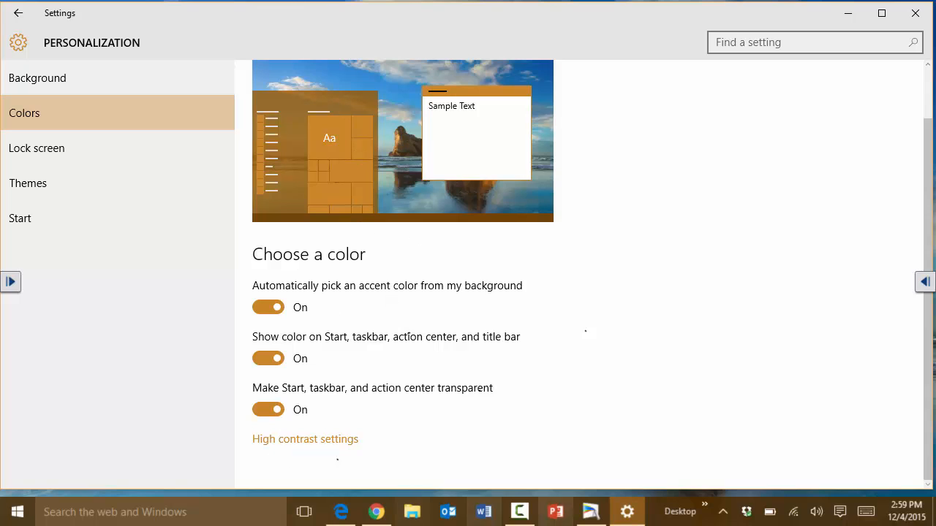
pyautogui.moveTo(492, 270)
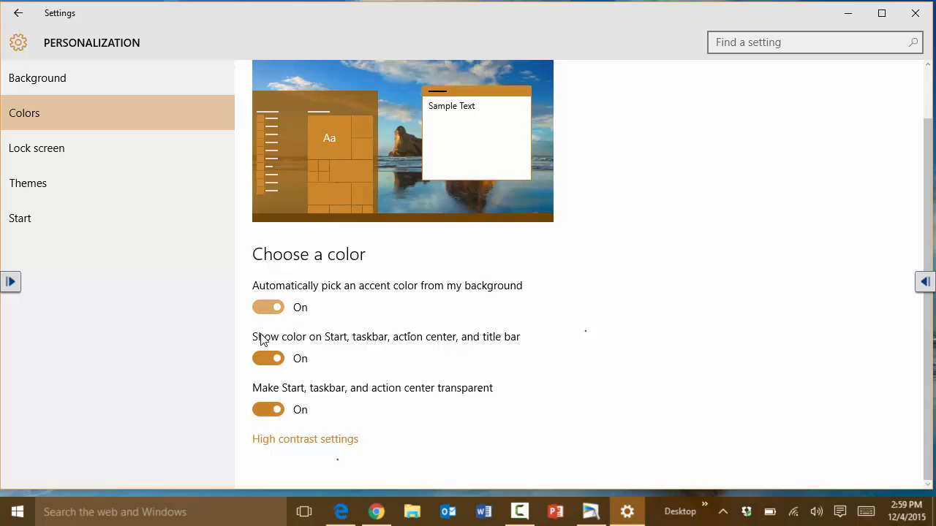
pyautogui.moveTo(320, 431)
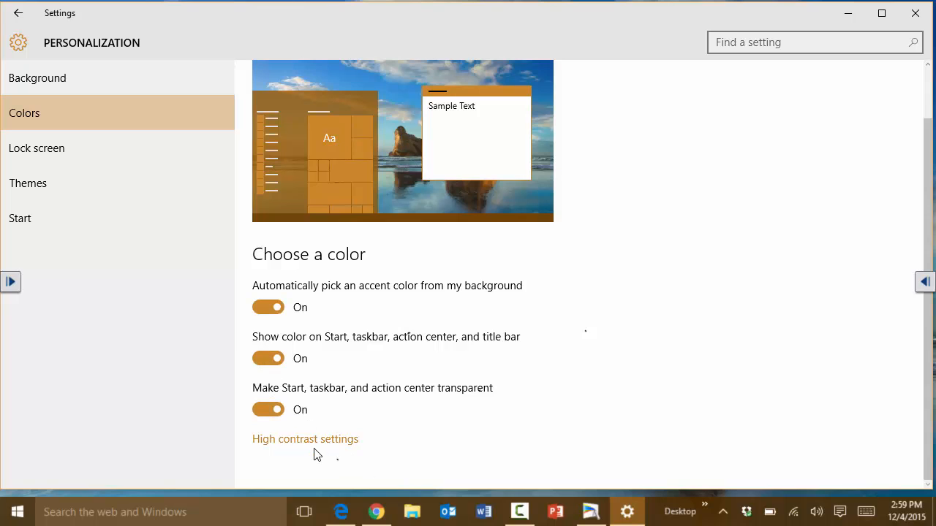
pyautogui.moveTo(46, 154)
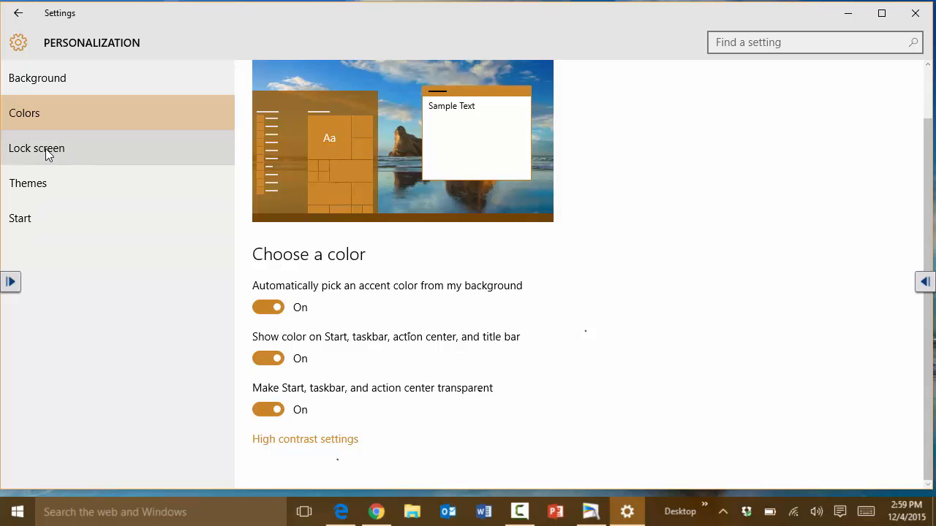
# Review the Lock screen's Windows spotlight background choices, then switch to the Themes page
pyautogui.click(37, 147)
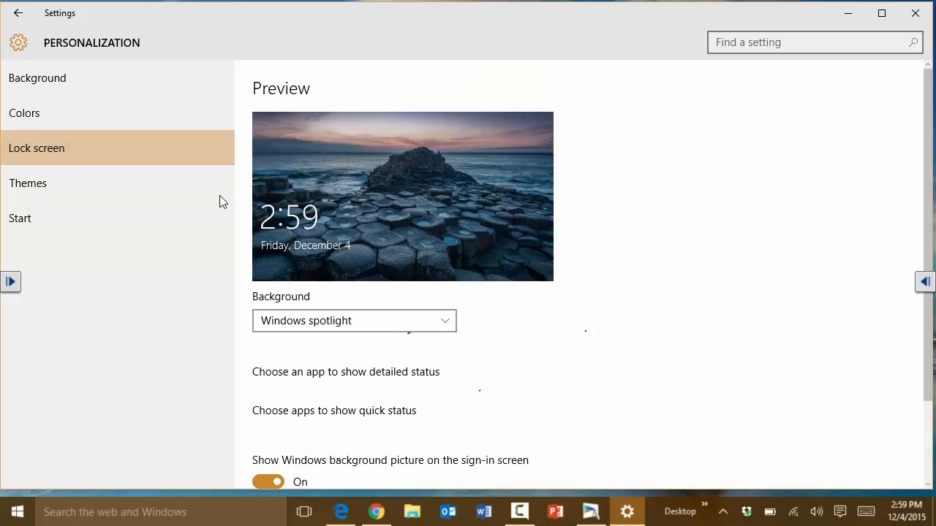
pyautogui.scroll(-3)
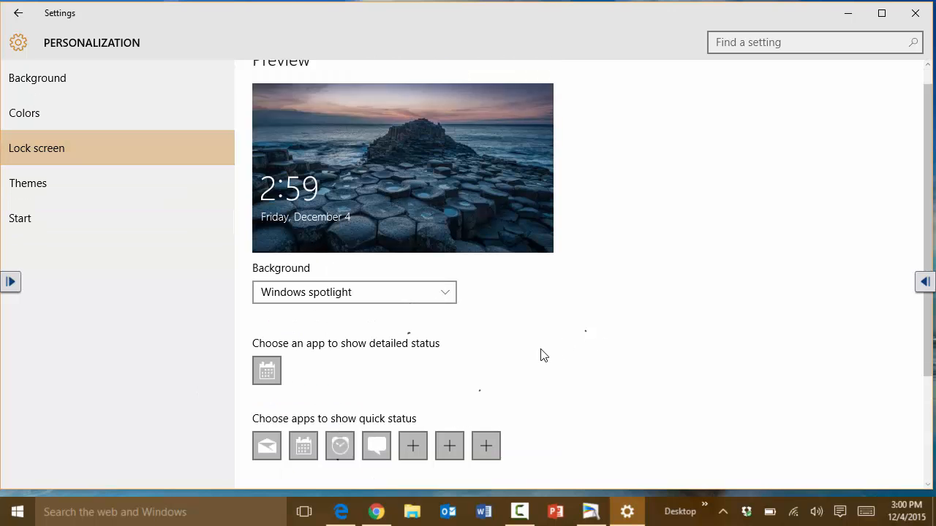
pyautogui.scroll(-3)
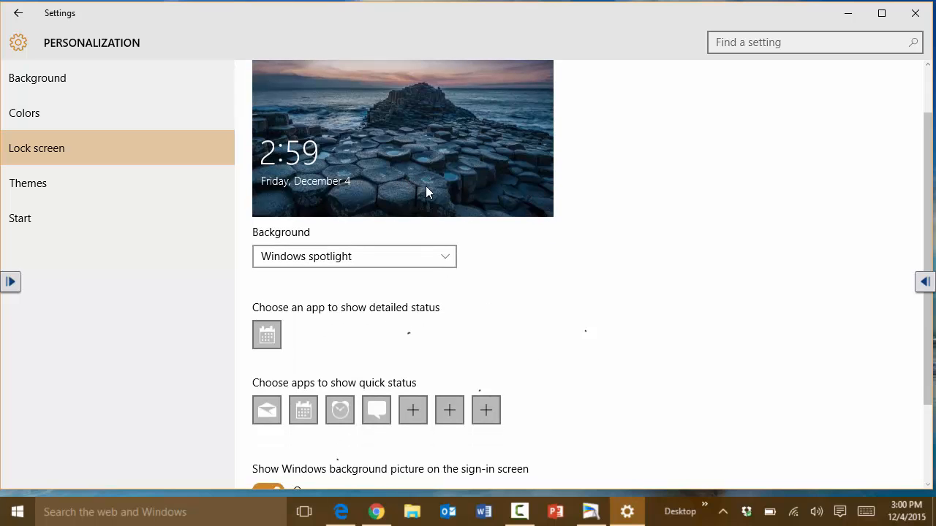
pyautogui.moveTo(391, 263)
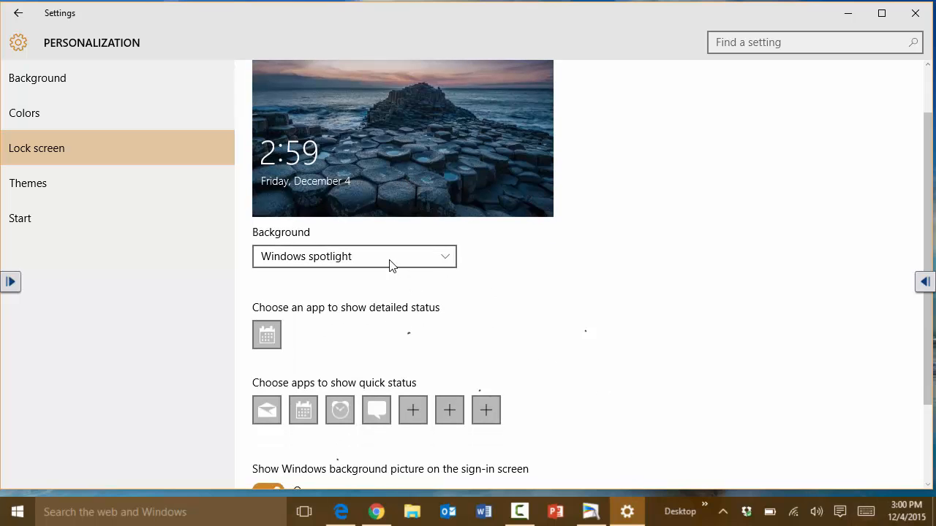
pyautogui.click(353, 255)
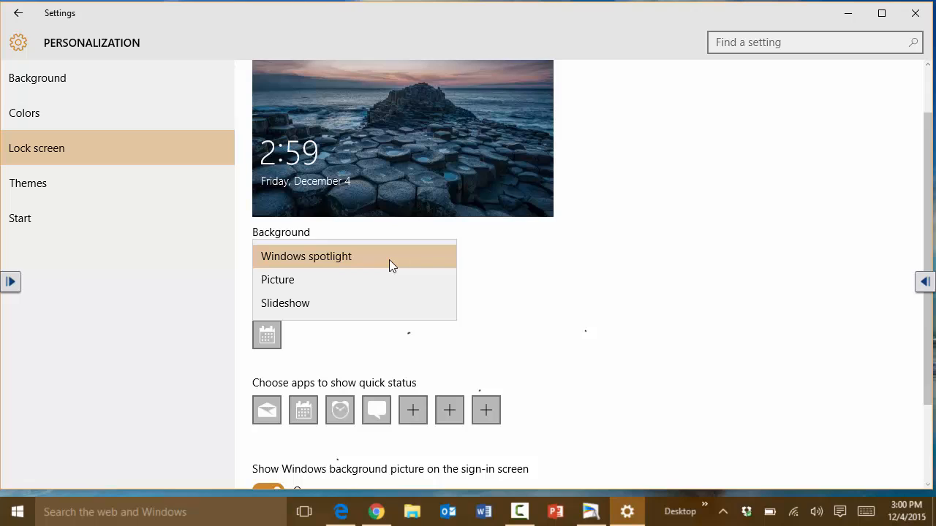
pyautogui.moveTo(378, 247)
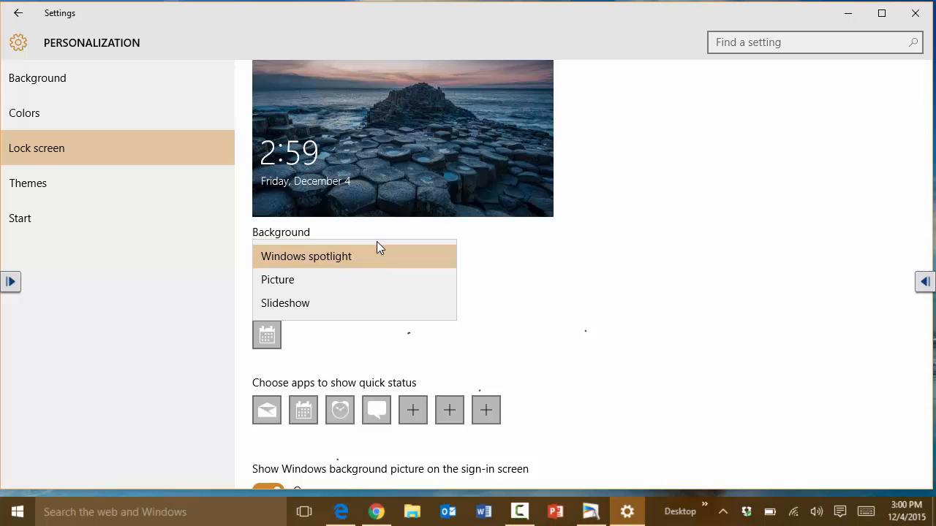
pyautogui.moveTo(580, 235)
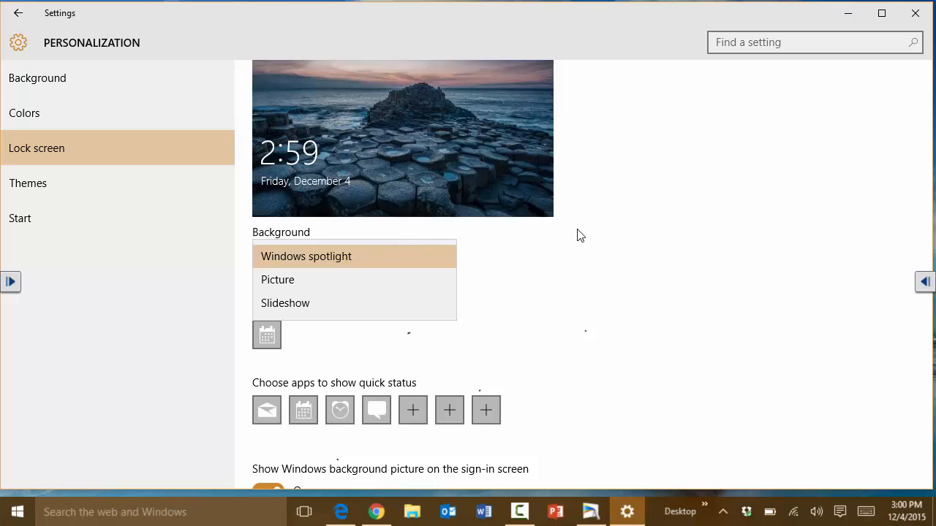
pyautogui.click(28, 183)
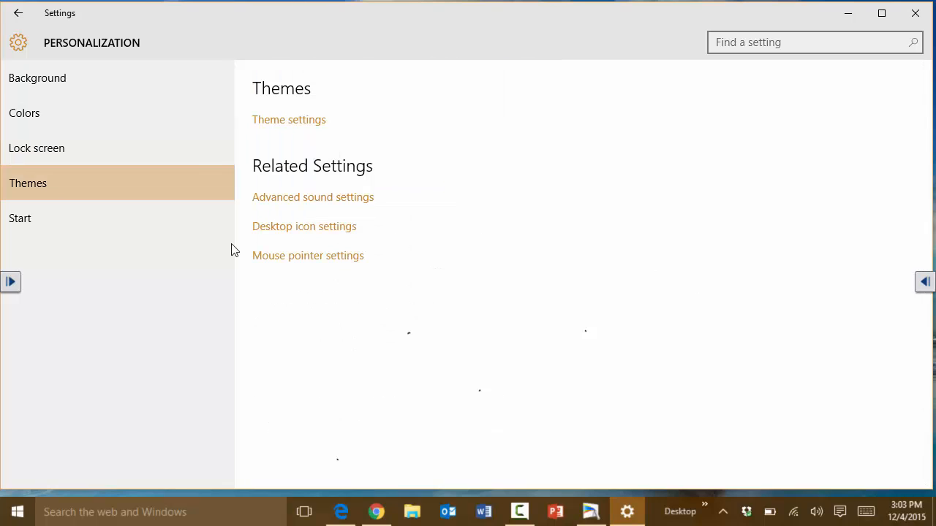
pyautogui.moveTo(257, 147)
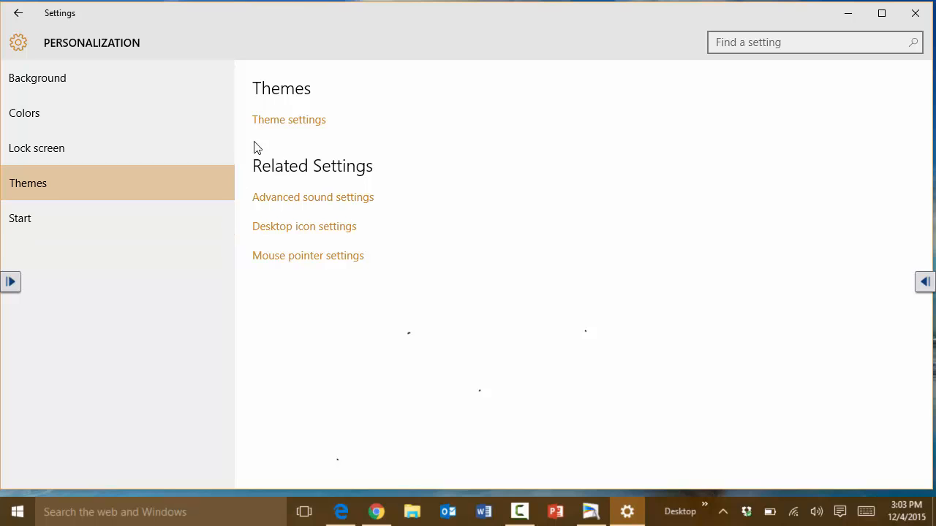
pyautogui.moveTo(31, 193)
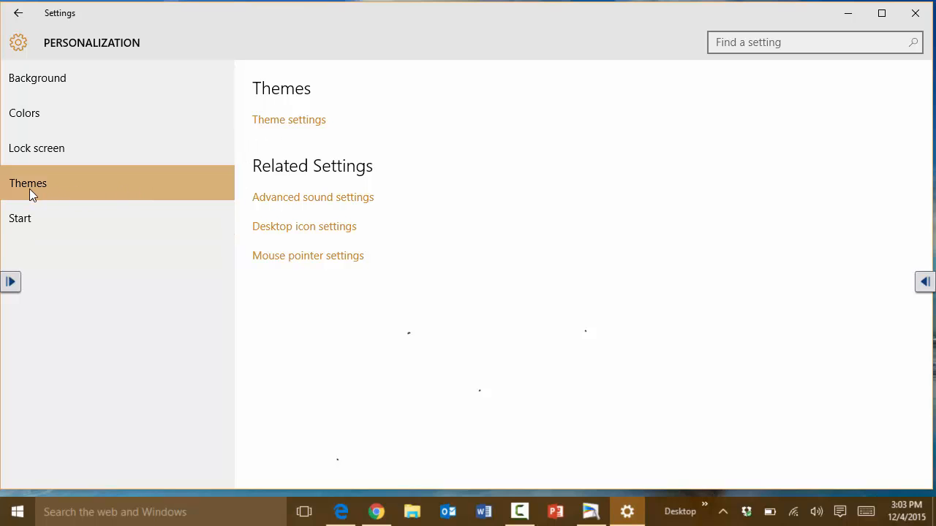
pyautogui.click(289, 119)
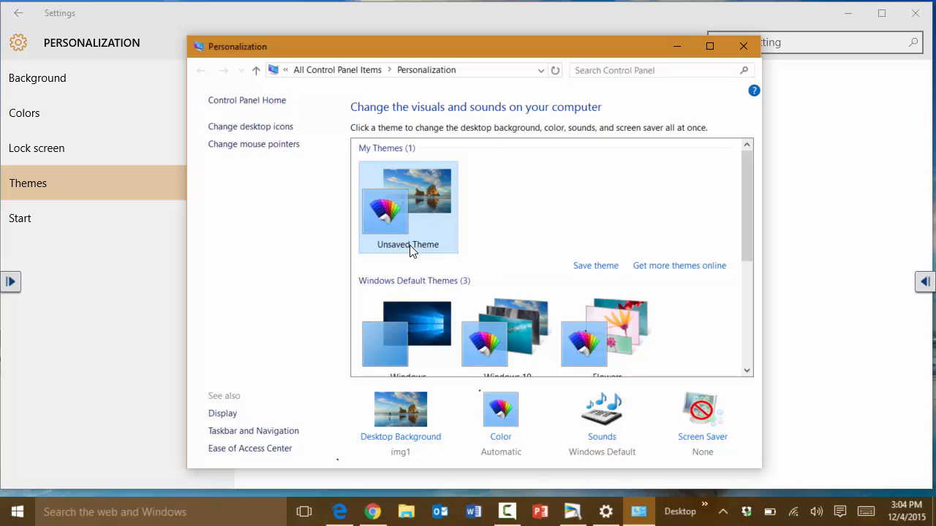
pyautogui.moveTo(385, 329)
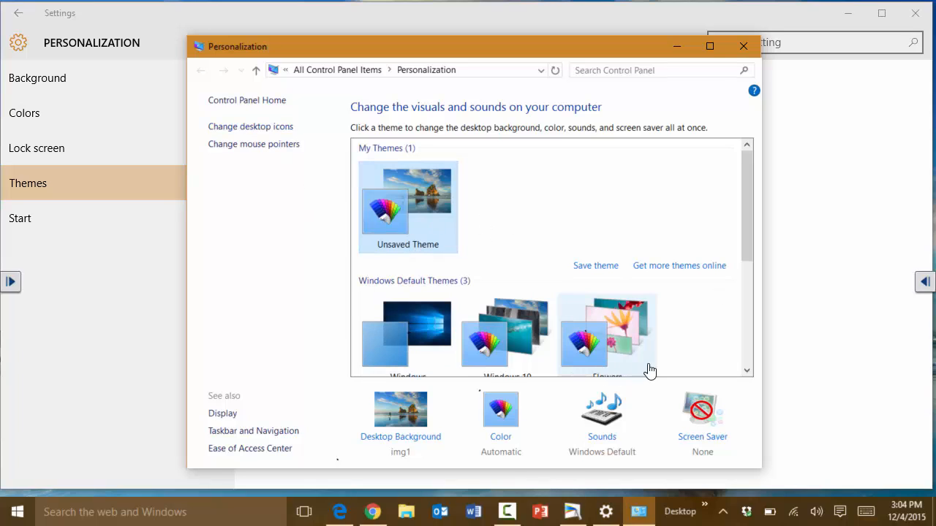
pyautogui.moveTo(686, 270)
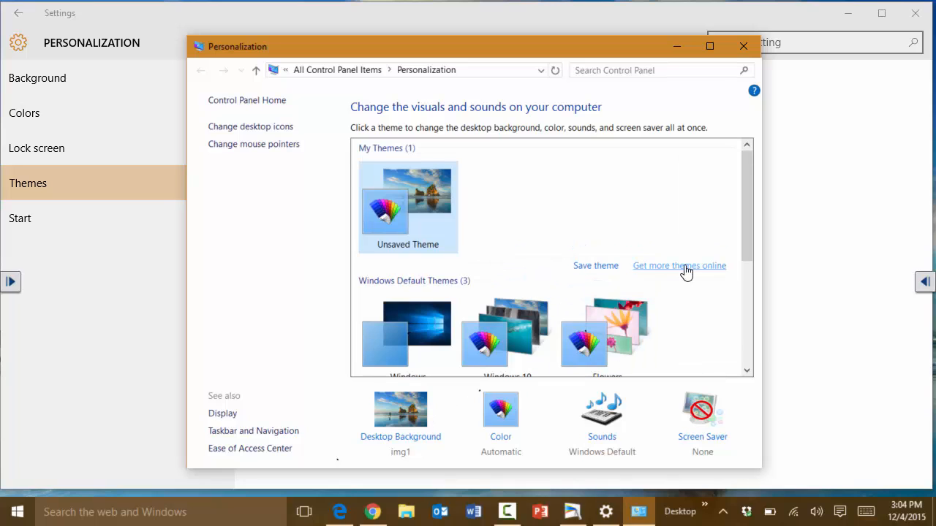
pyautogui.scroll(-3)
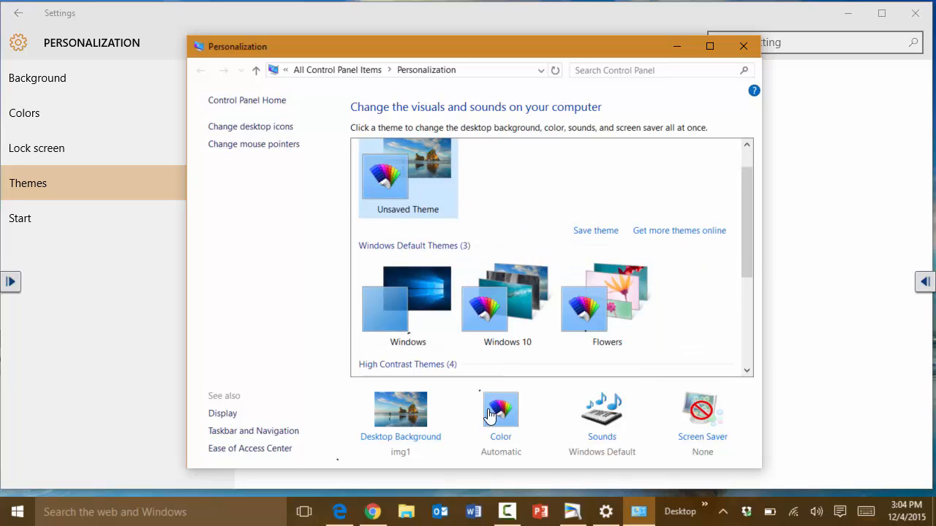
pyautogui.scroll(-3)
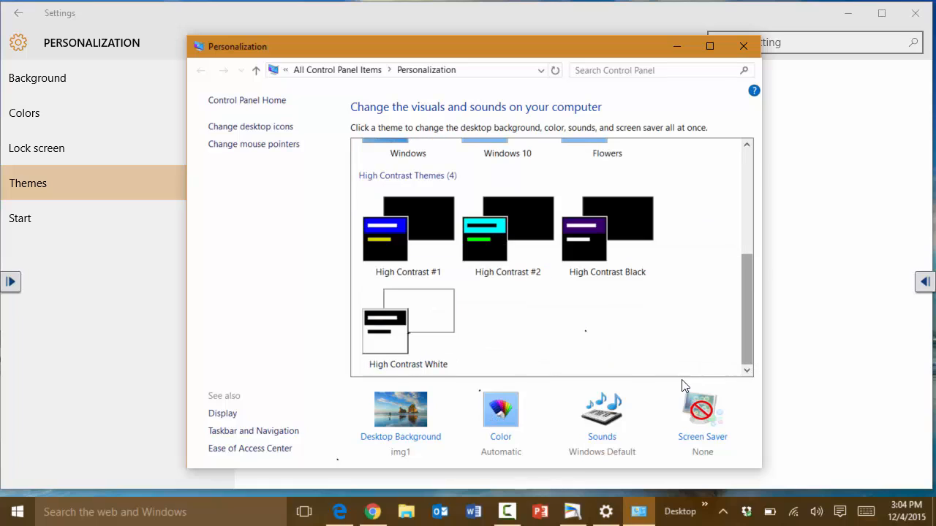
pyautogui.moveTo(236, 192)
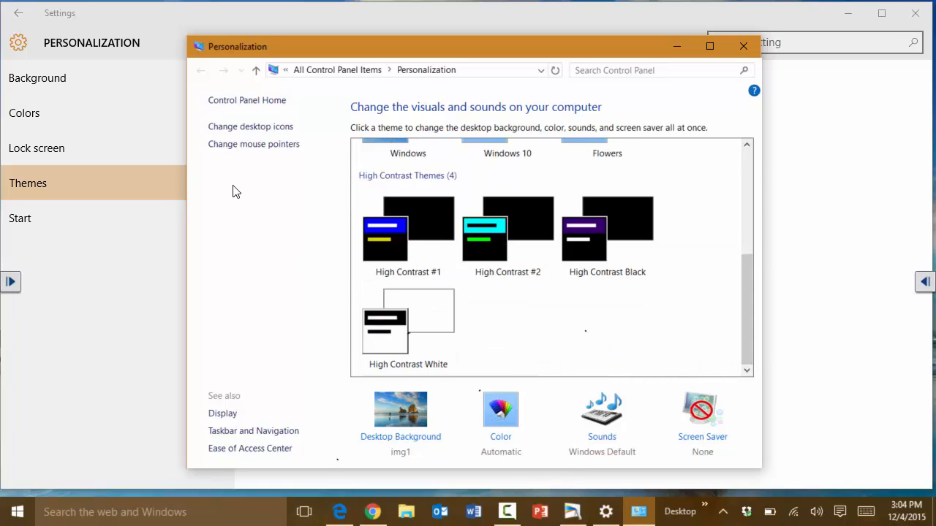
pyautogui.moveTo(260, 136)
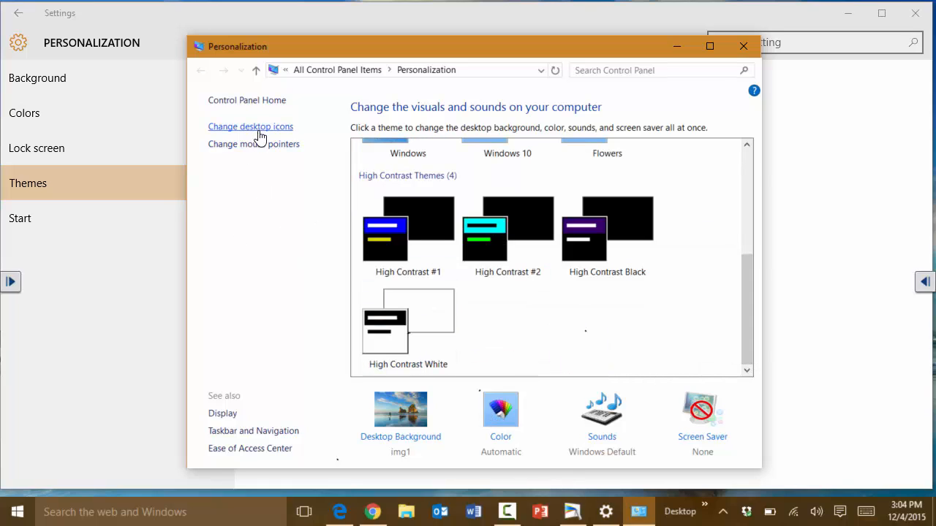
pyautogui.moveTo(247, 273)
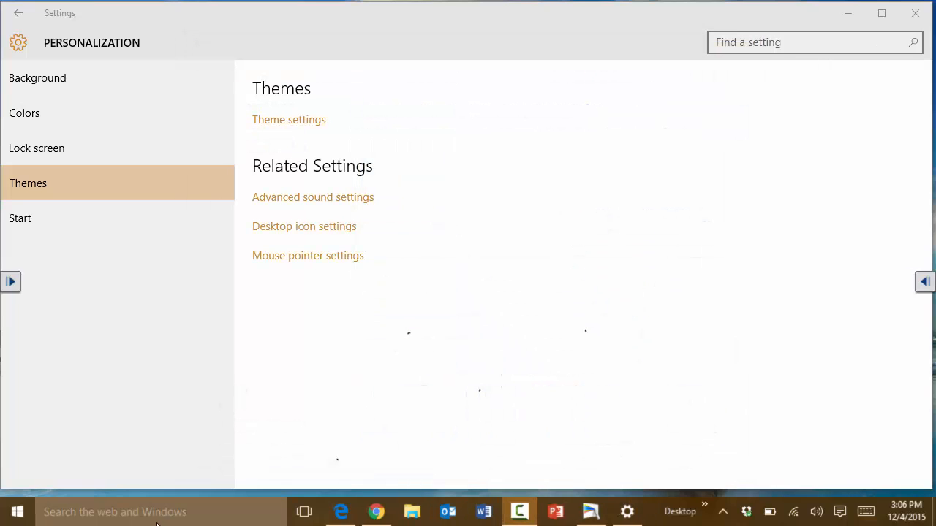
pyautogui.moveTo(209, 502)
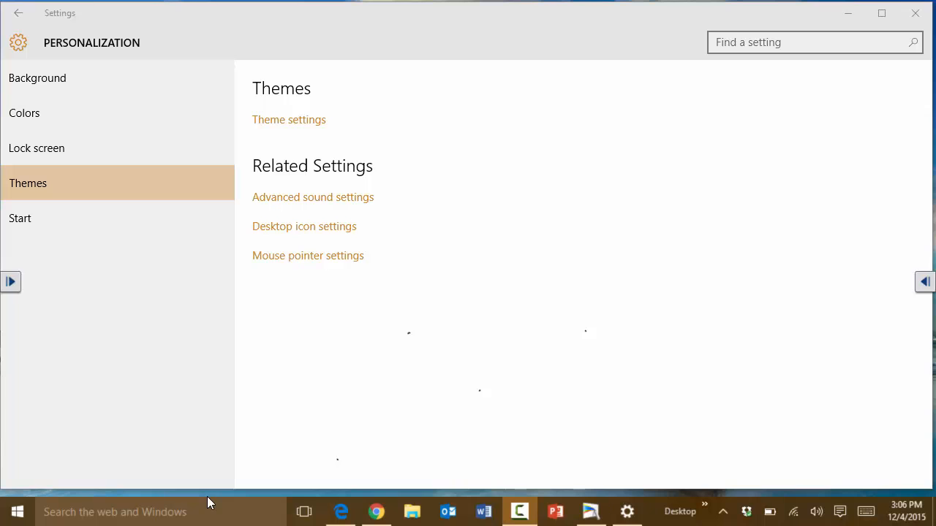
pyautogui.moveTo(155, 519)
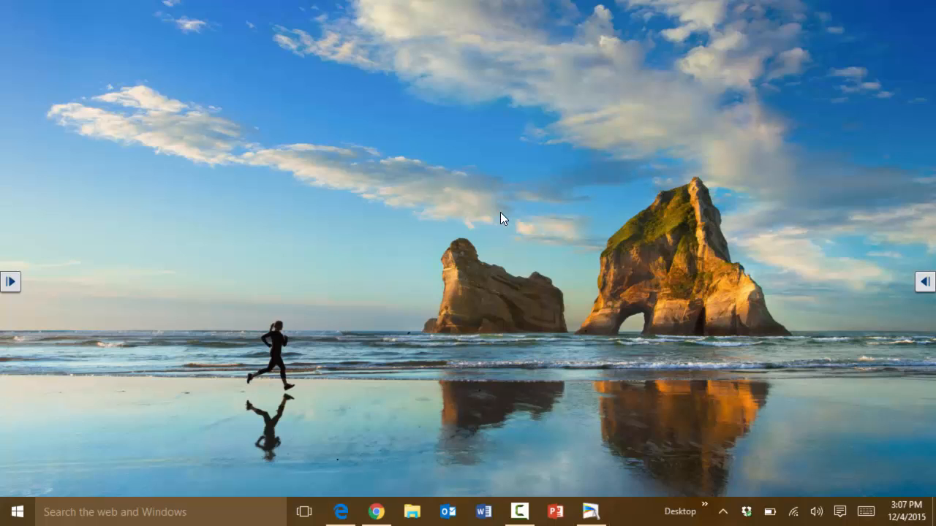
pyautogui.moveTo(156, 246)
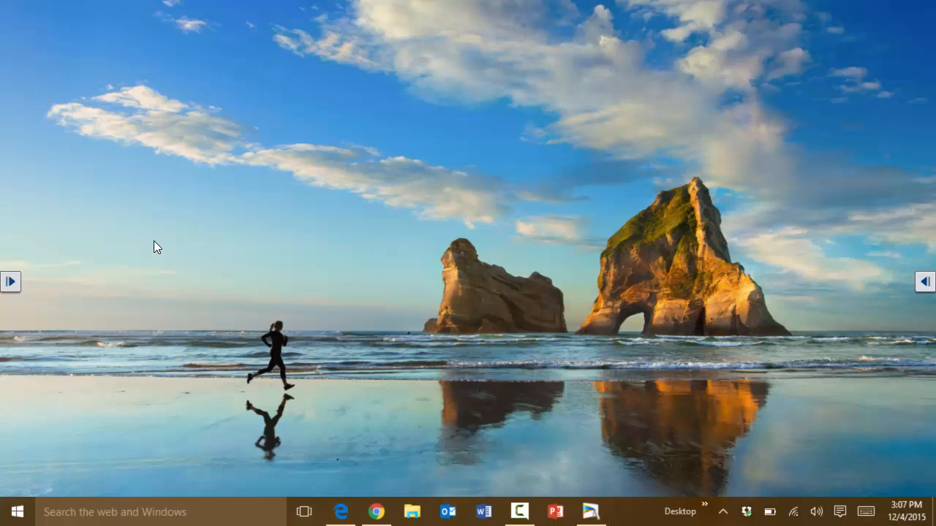
pyautogui.moveTo(222, 221)
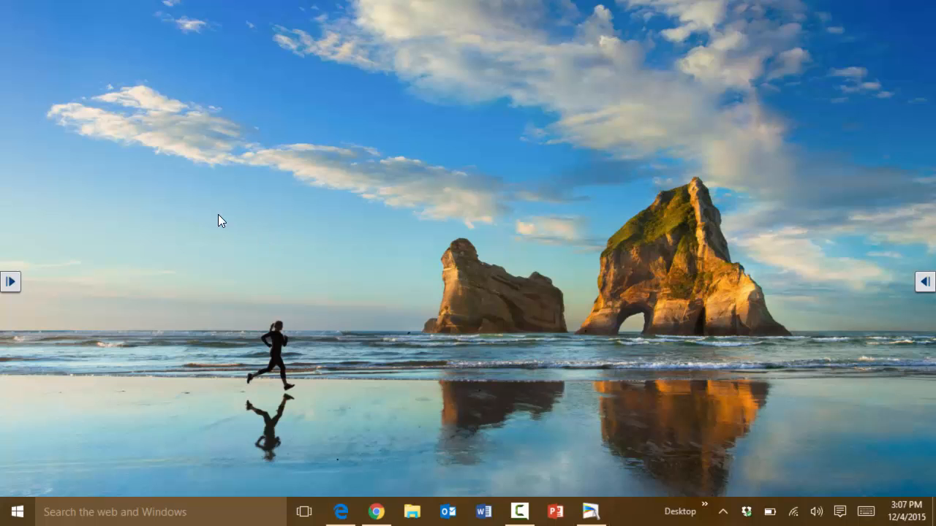
pyautogui.moveTo(283, 158)
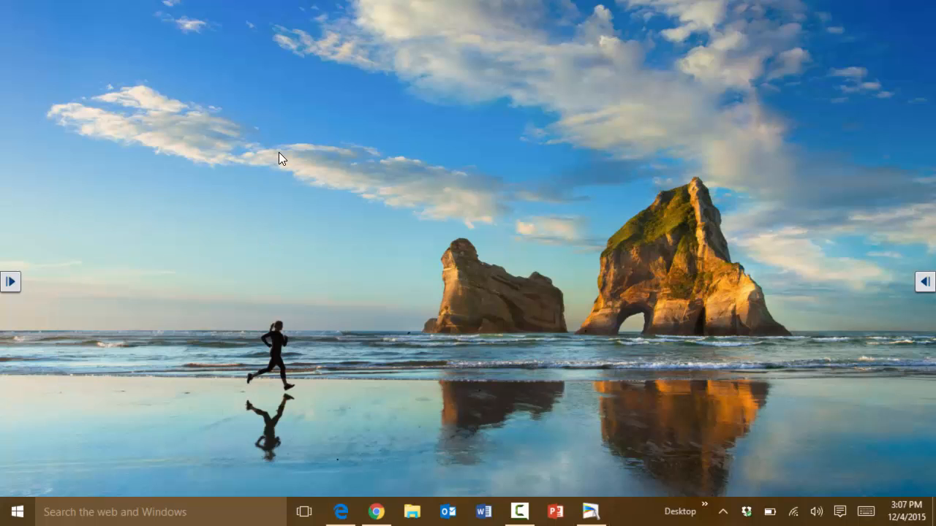
# Show the desktop context menu's View submenu with icon sizes, Medium icons selected
pyautogui.rightClick(282, 158)
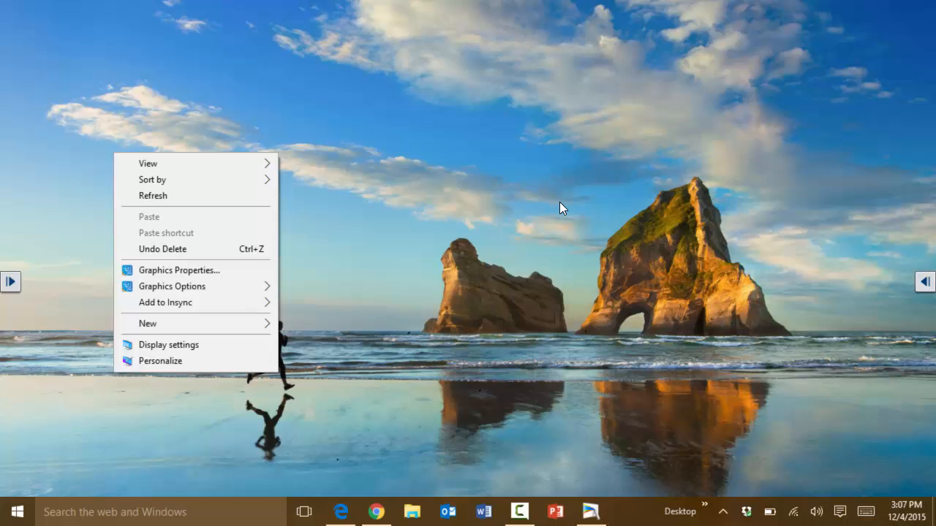
pyautogui.moveTo(205, 169)
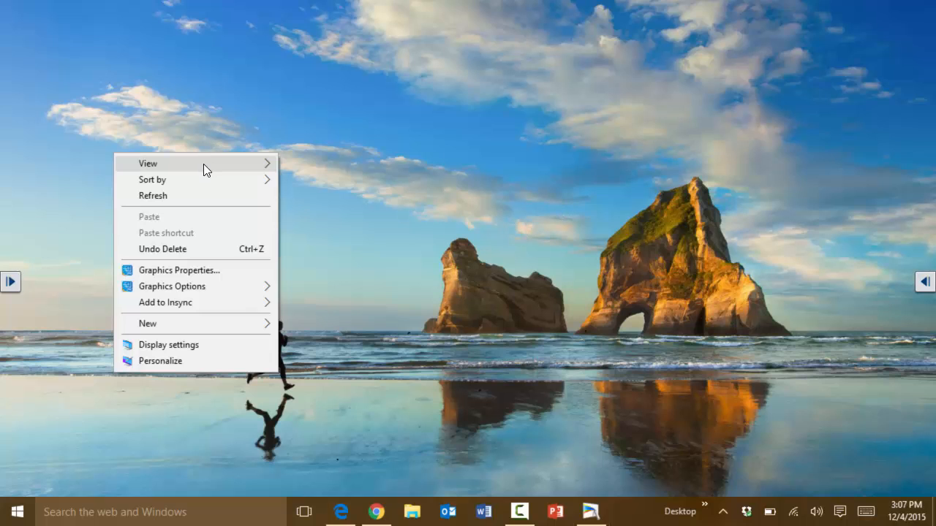
pyautogui.click(147, 163)
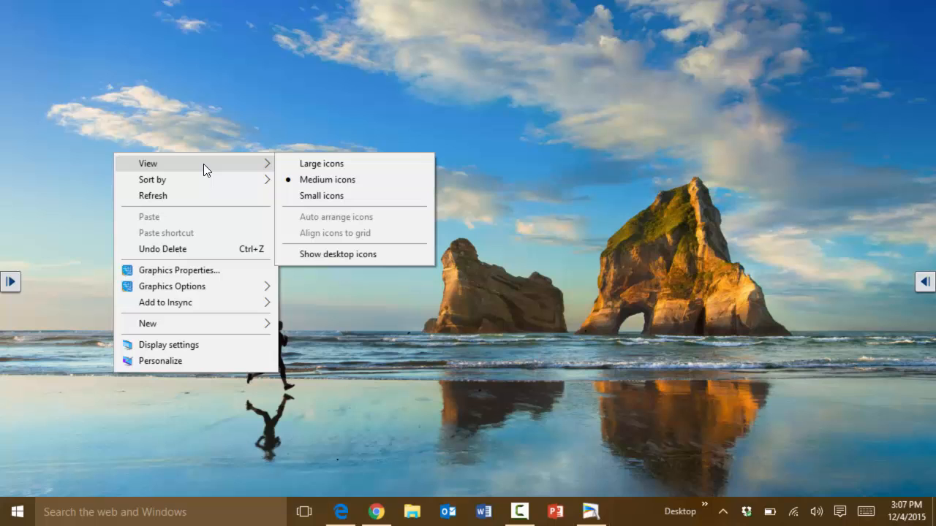